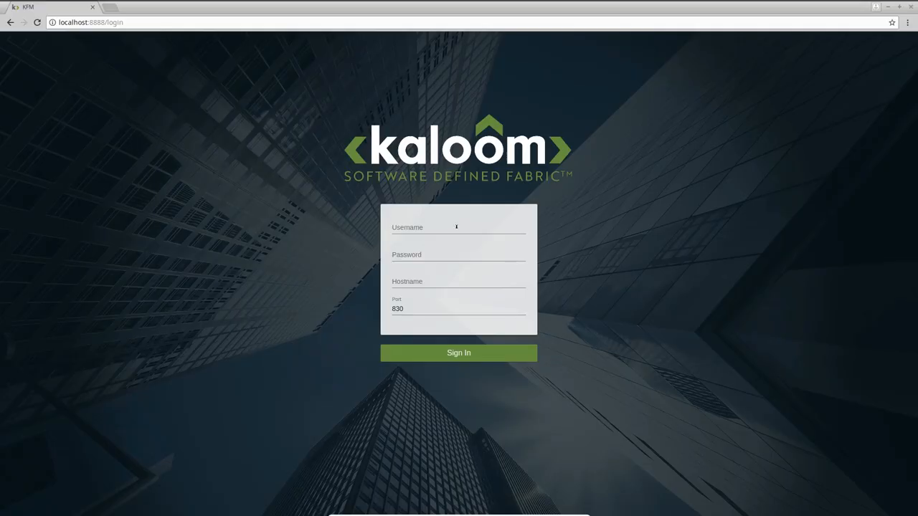
Step: Sign in to the fabric manager as root on host ::1, port 17830
type("root")
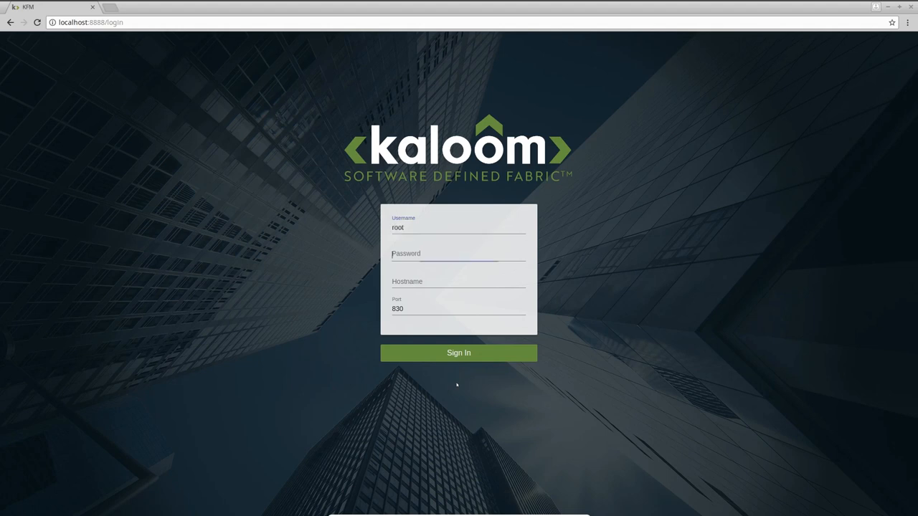
type("::1")
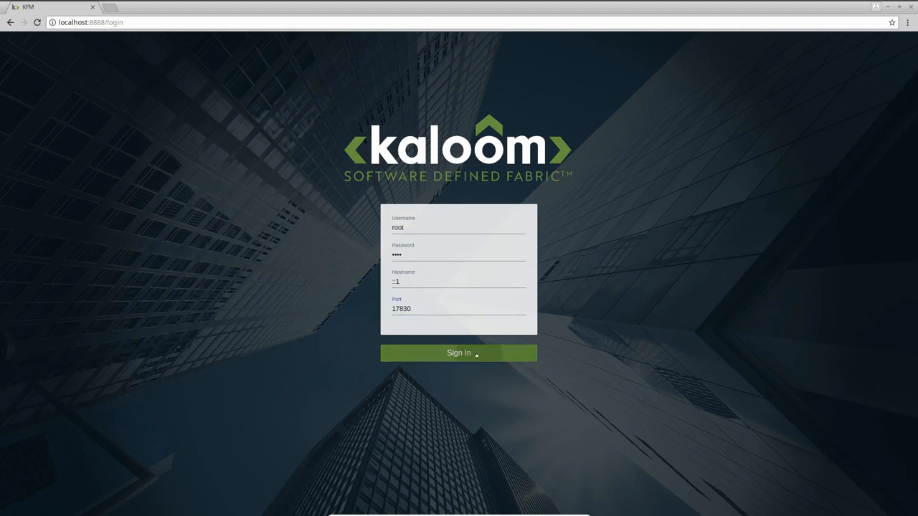
mouse_move(455, 383)
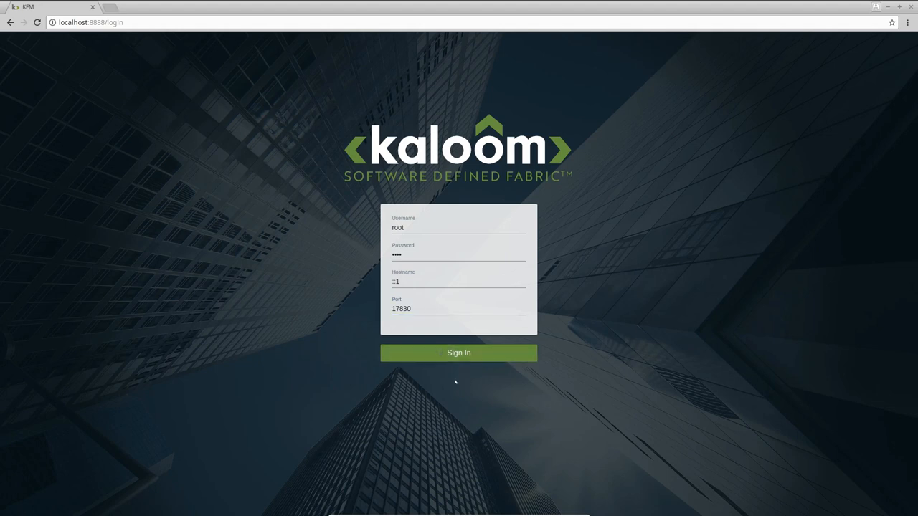
left_click(459, 353)
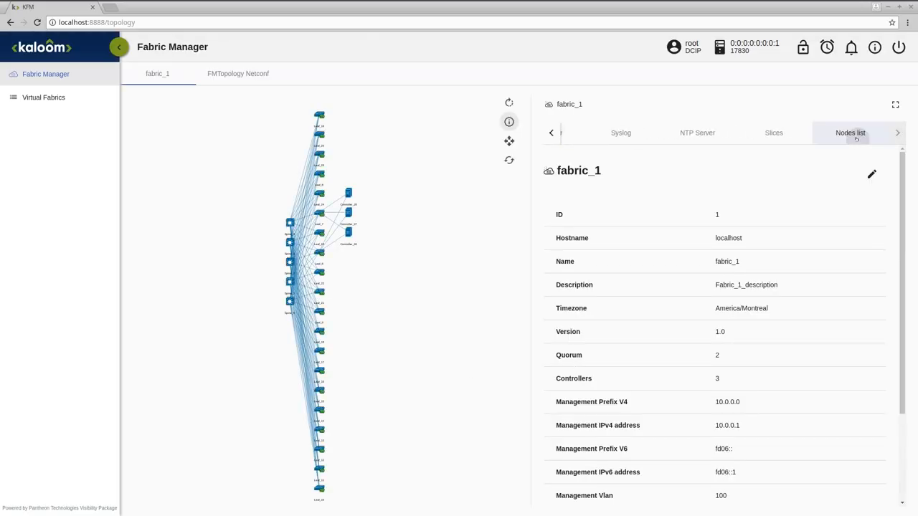
Step: Change node Leaf_6's hostname to 'leaf6' and save it
left_click(850, 133)
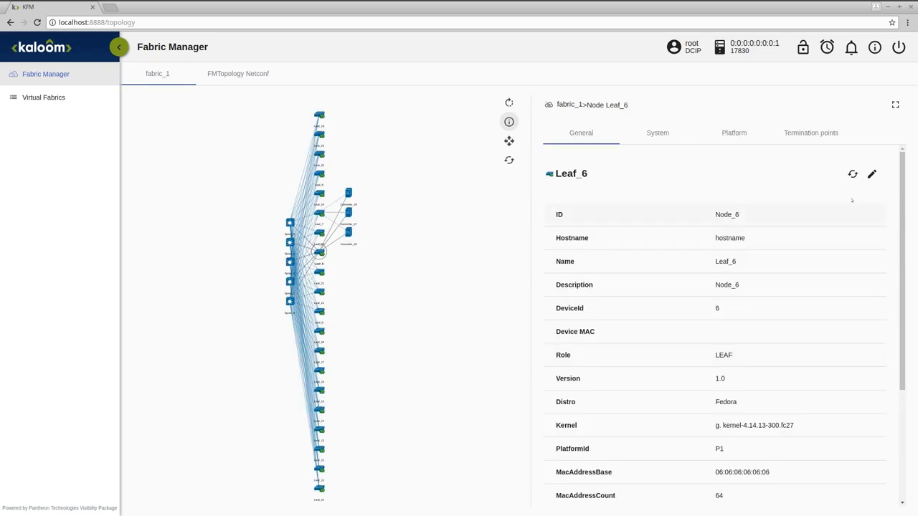
left_click(873, 173)
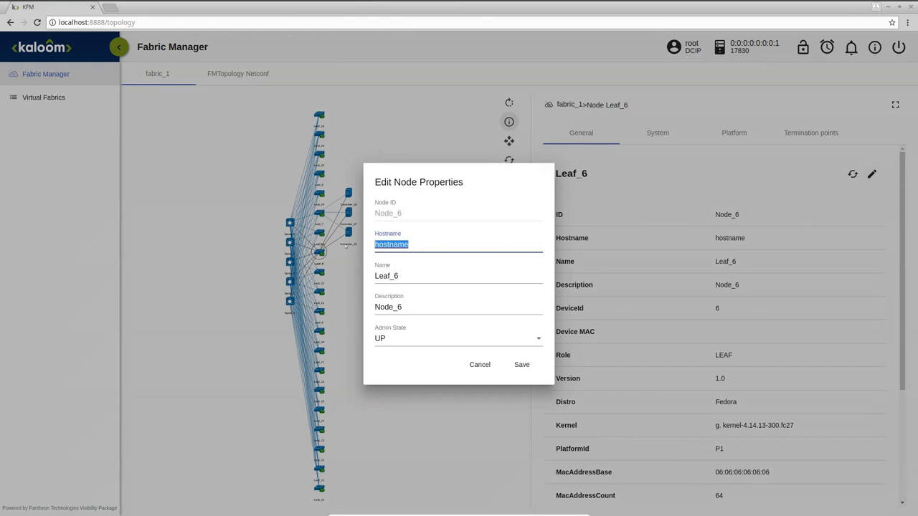
type("leaf6")
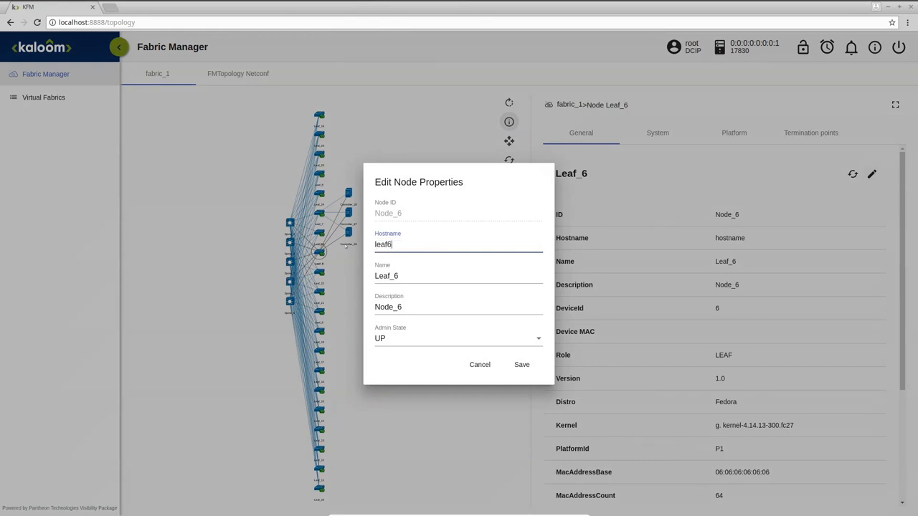
left_click(521, 365)
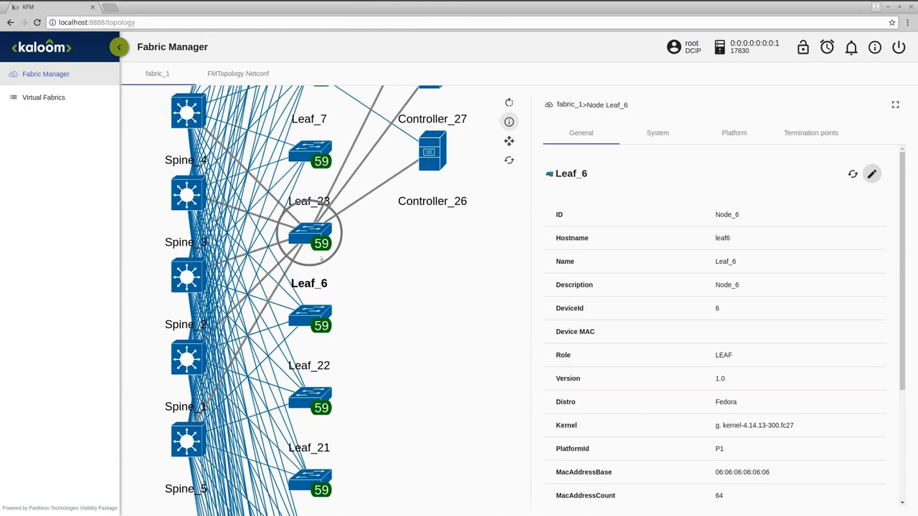
mouse_move(330, 246)
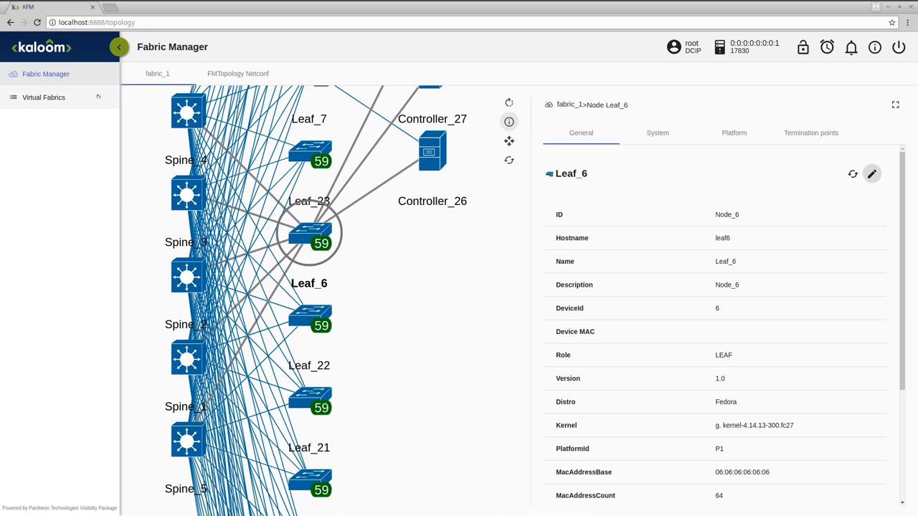
Step: Add a virtual fabric named 'vf-1' with its own admin credentials
left_click(44, 96)
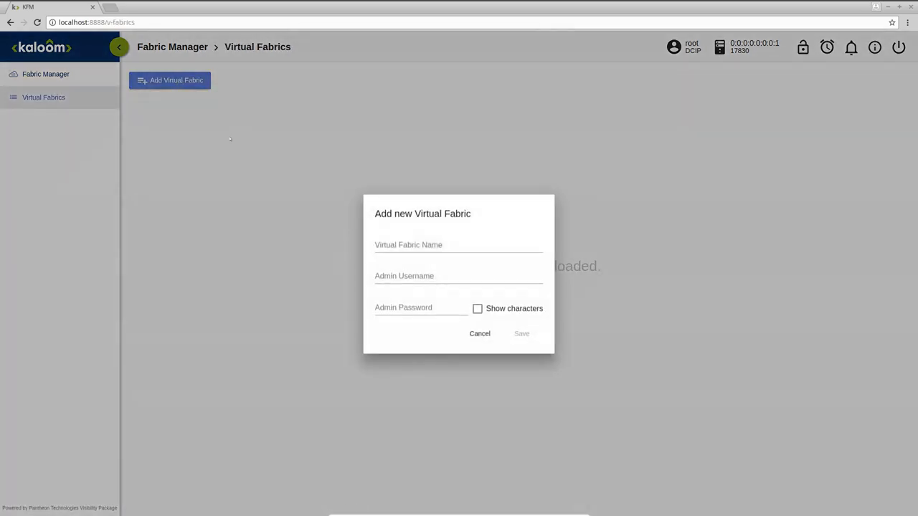
type("vf-1")
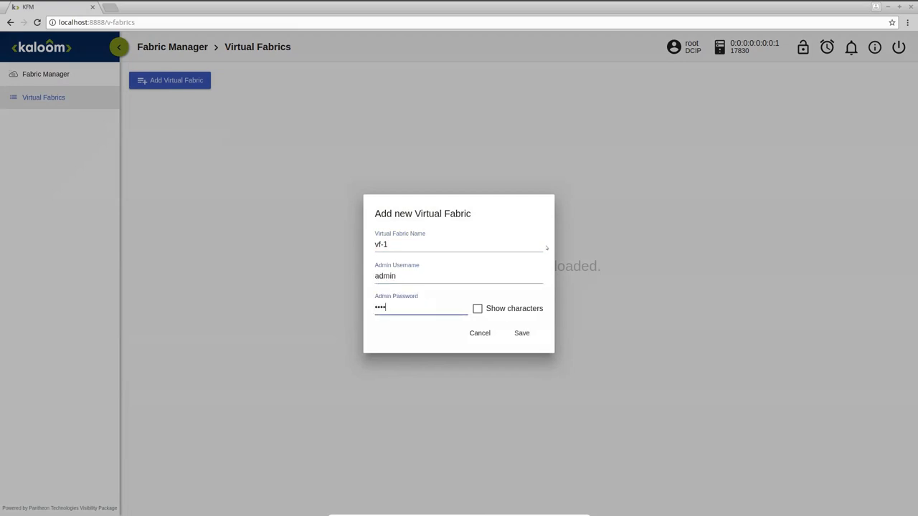
left_click(521, 333)
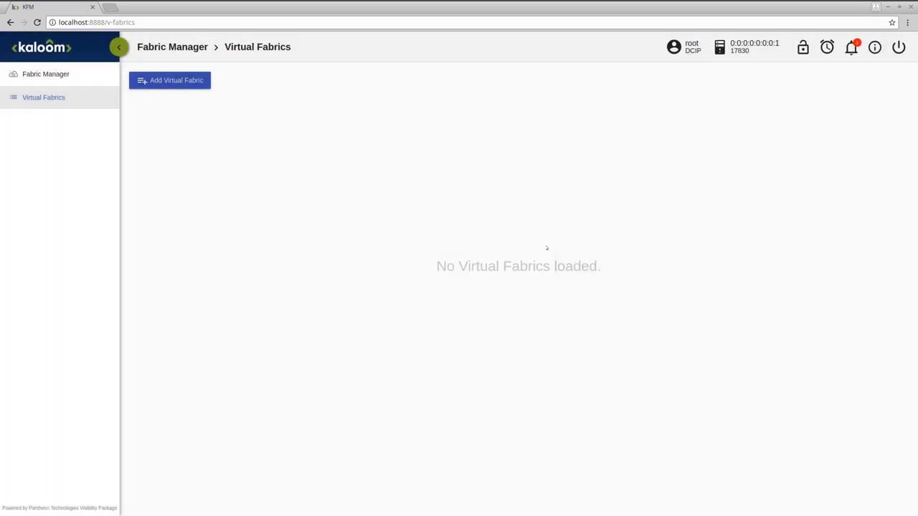
left_click(170, 79)
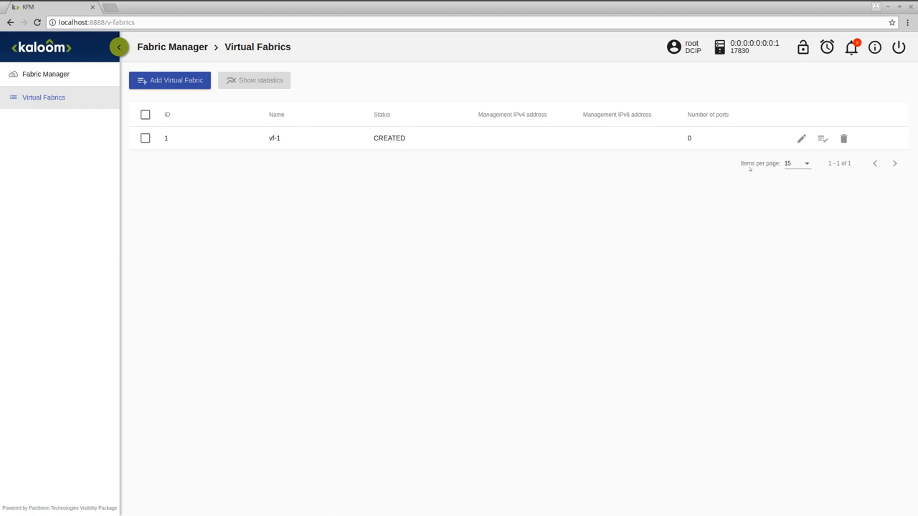
Step: Allocate Node_6 termination points UUID-0-48 and UUID-0-29 to vf-1
left_click(822, 138)
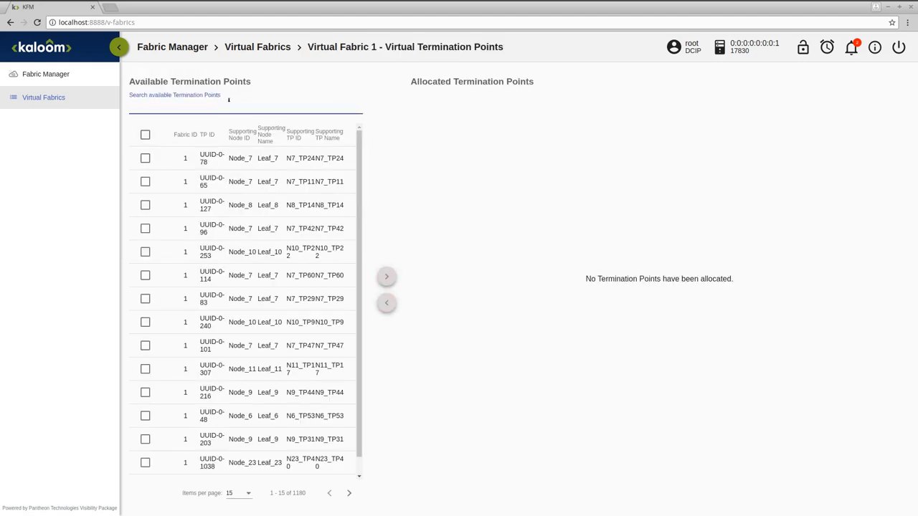
type("node_6")
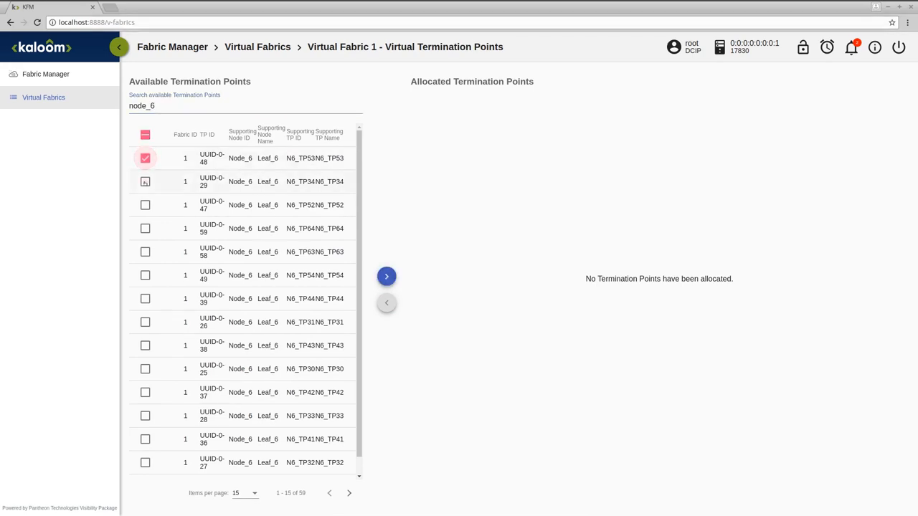
left_click(386, 276)
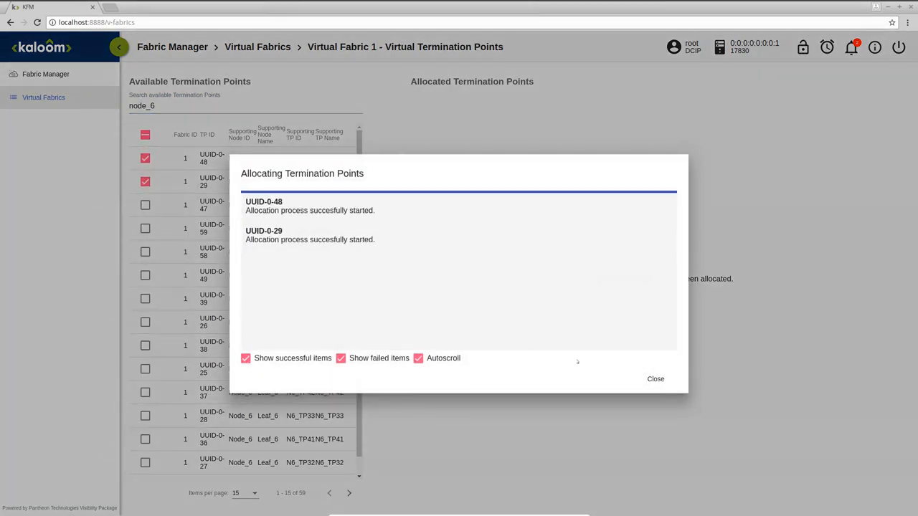
left_click(655, 378)
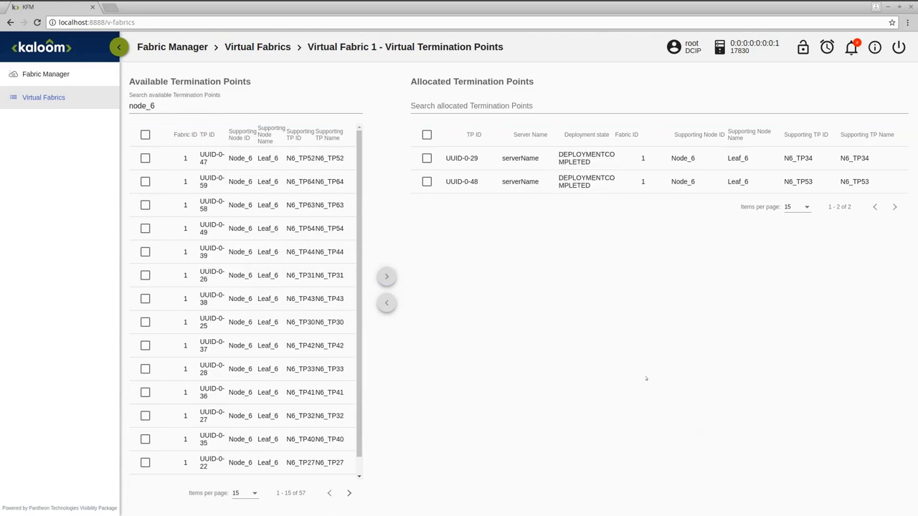
mouse_move(660, 372)
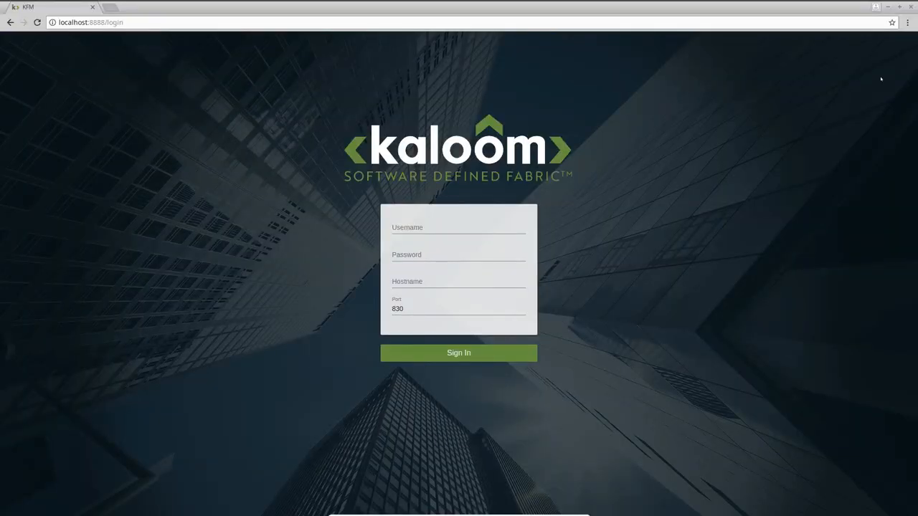
mouse_move(446, 404)
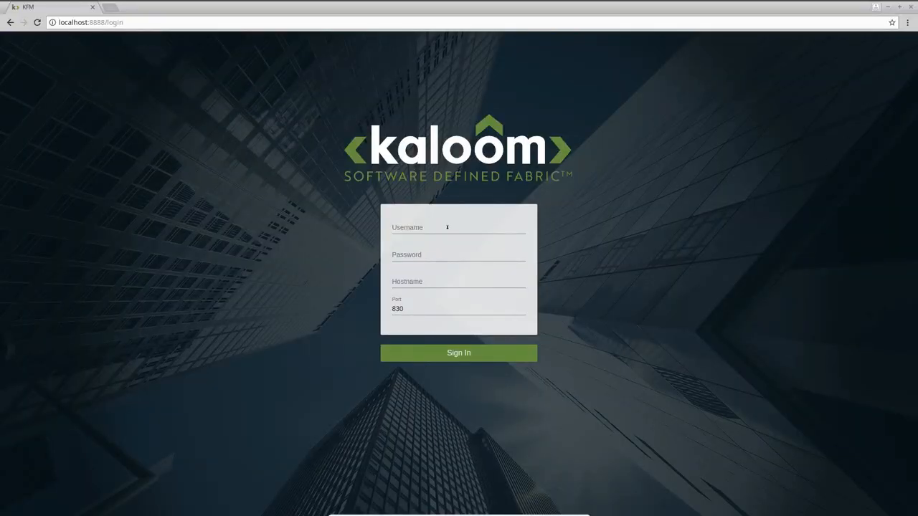
Step: Log in as the vf-1 admin on port 31831
left_click(458, 230)
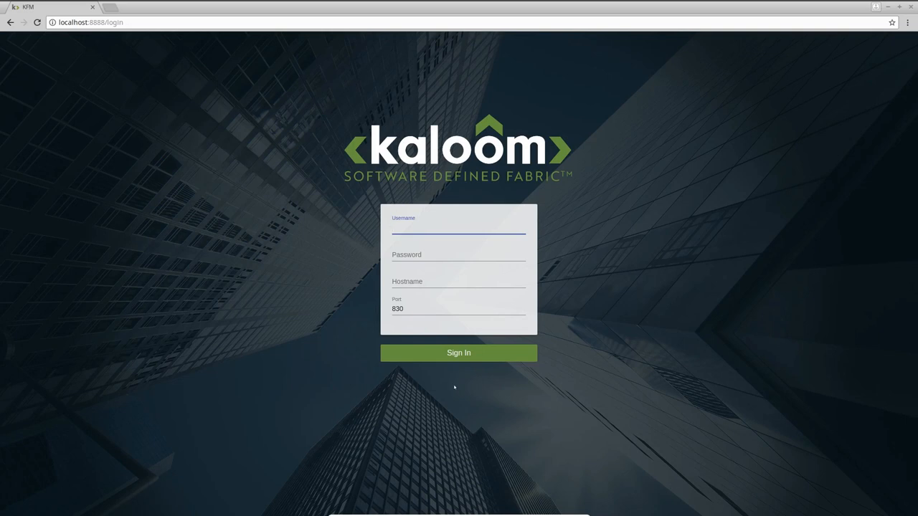
type("admin")
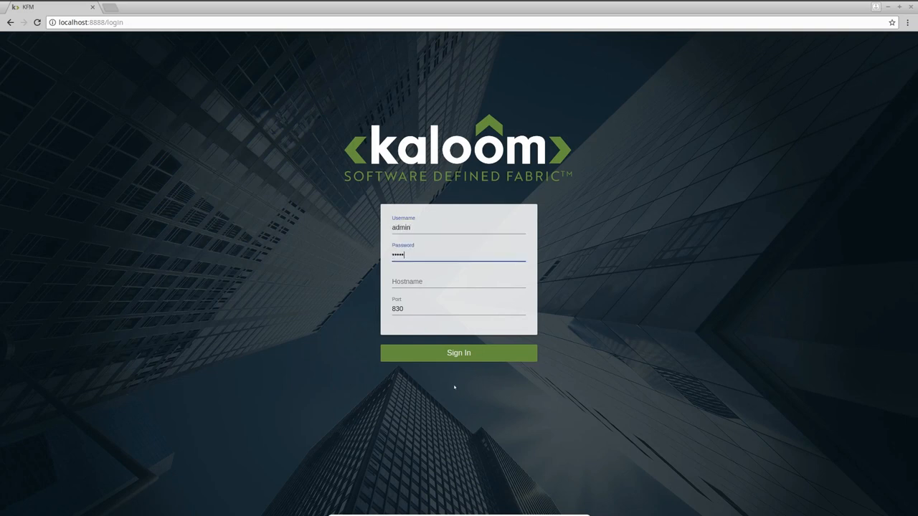
type("31831")
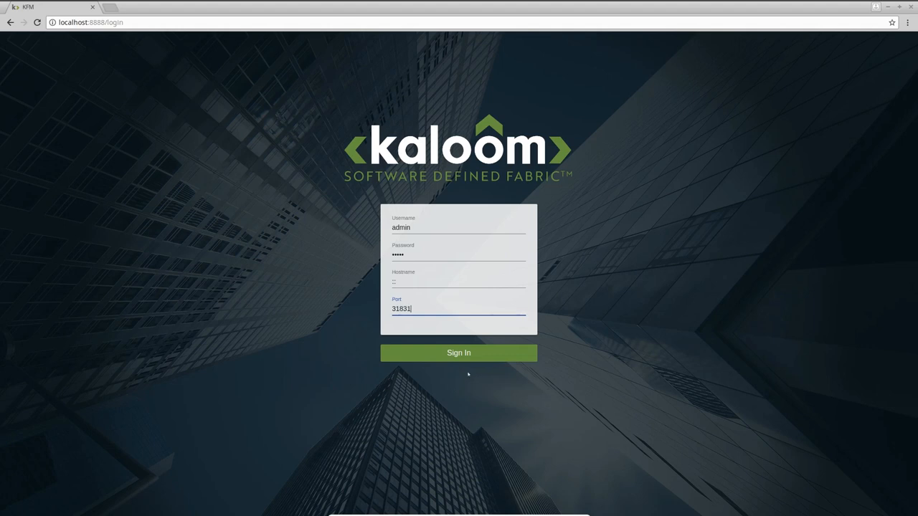
left_click(458, 353)
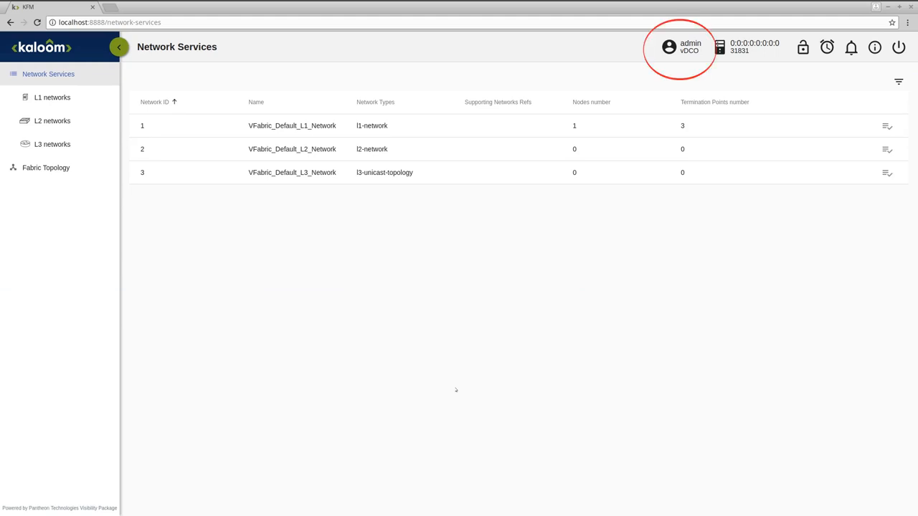
mouse_move(483, 385)
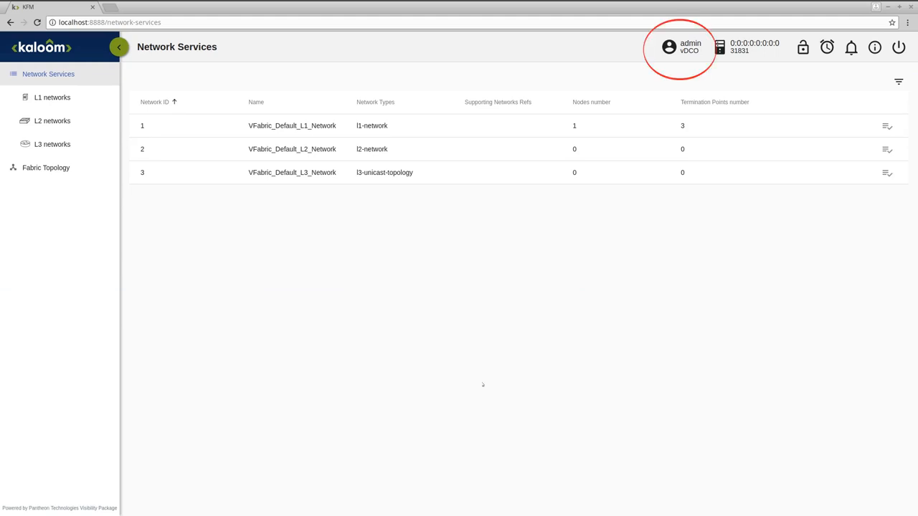
mouse_move(628, 340)
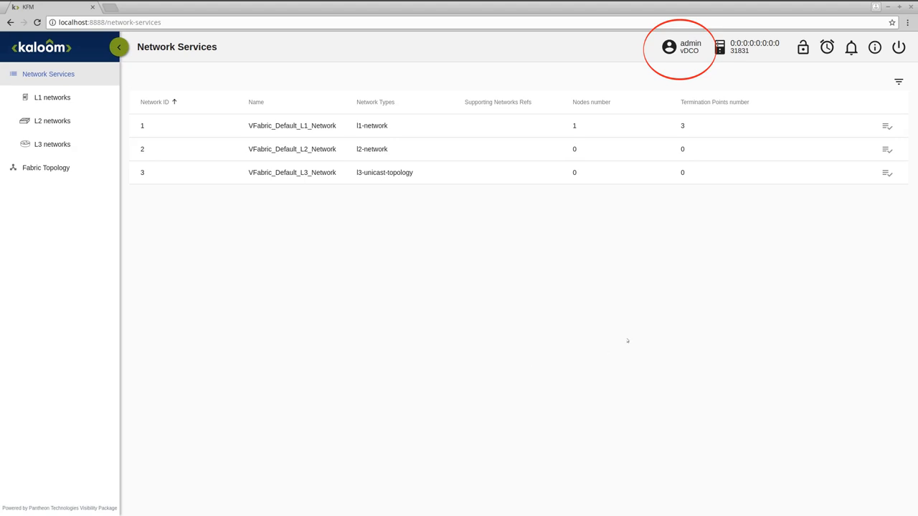
mouse_move(839, 201)
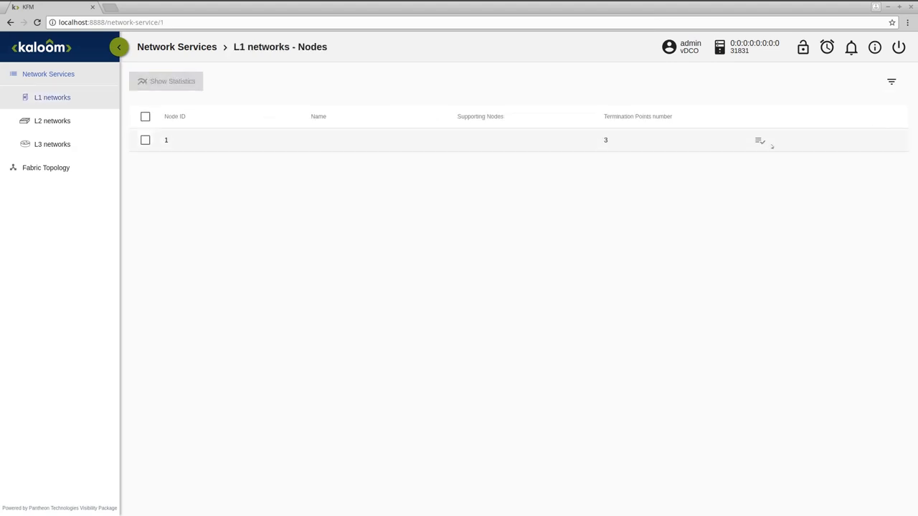
Step: List L1 node 1's three termination points, including UUID-0-48 and UUID-0-29
left_click(760, 140)
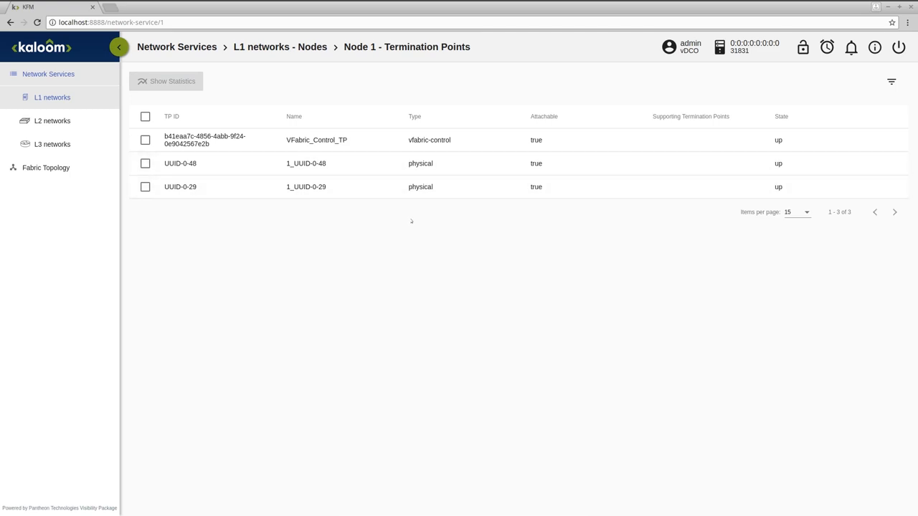
left_click(52, 121)
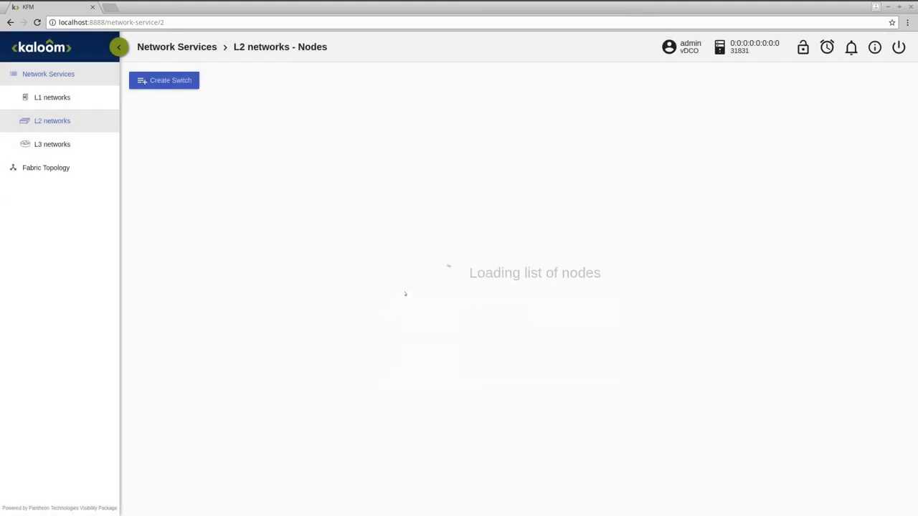
Step: Create a new L2 switch with Node ID sw2
left_click(164, 80)
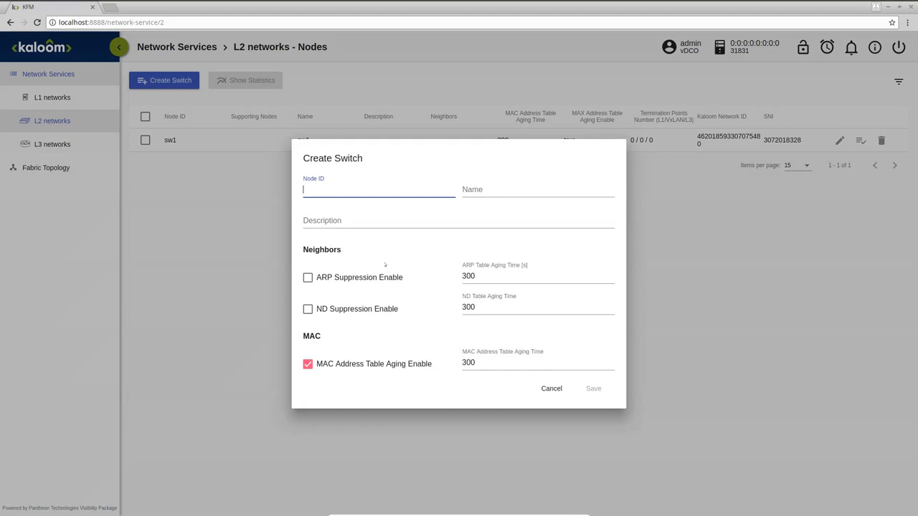
type("sw")
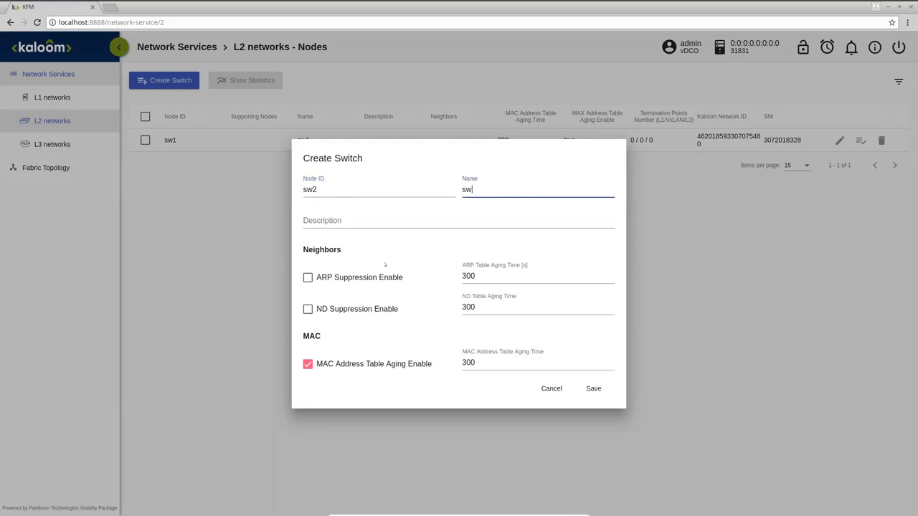
left_click(593, 389)
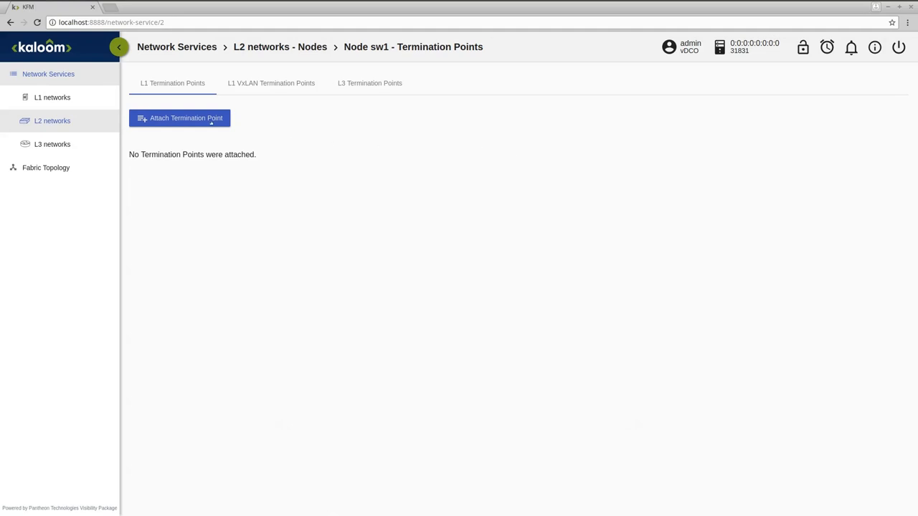
Step: Attach termination point 1_UUID-0-29 to sw1, tagged with VLAN ID 10
left_click(180, 118)
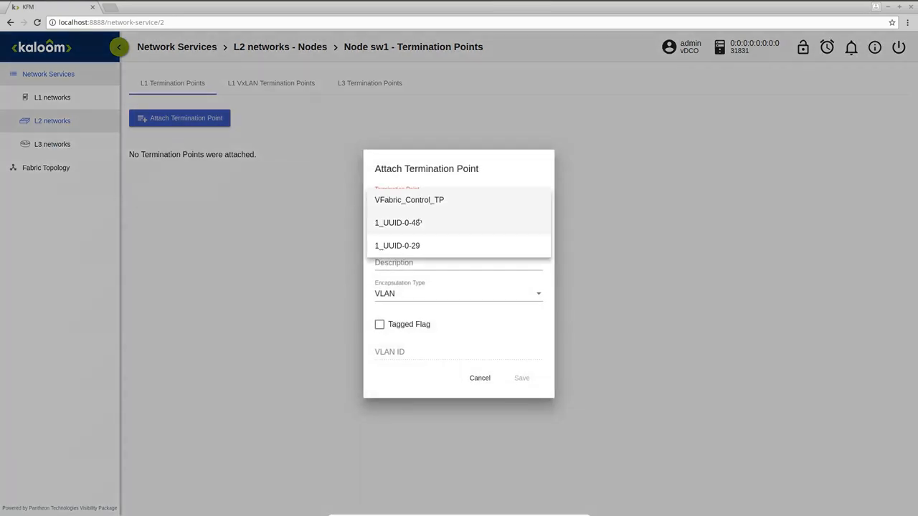
left_click(398, 246)
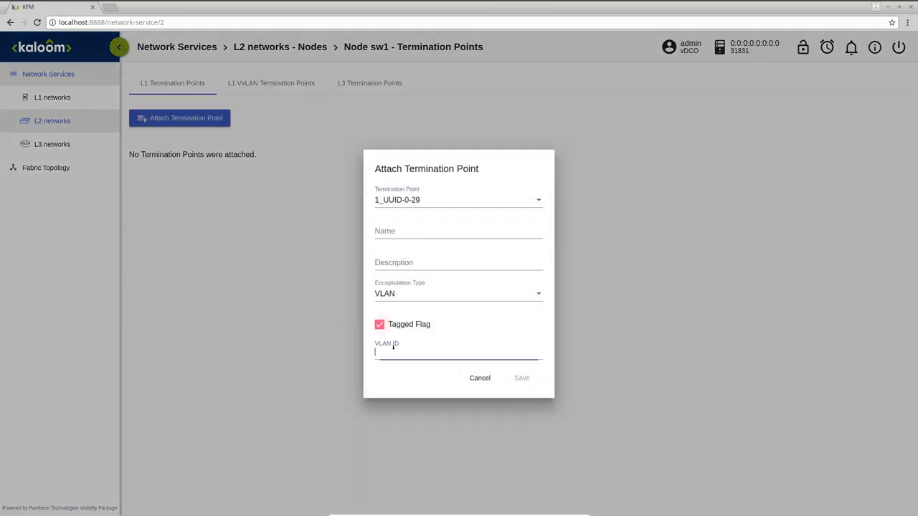
type("10")
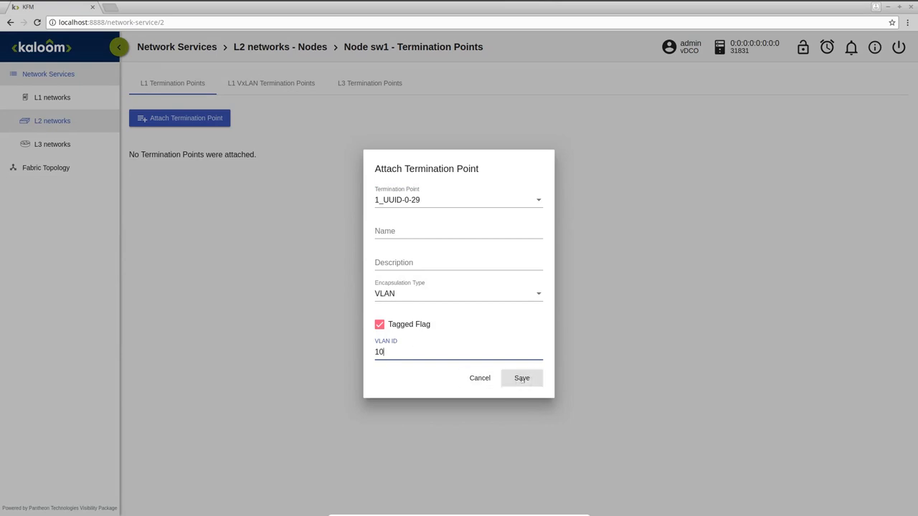
left_click(522, 378)
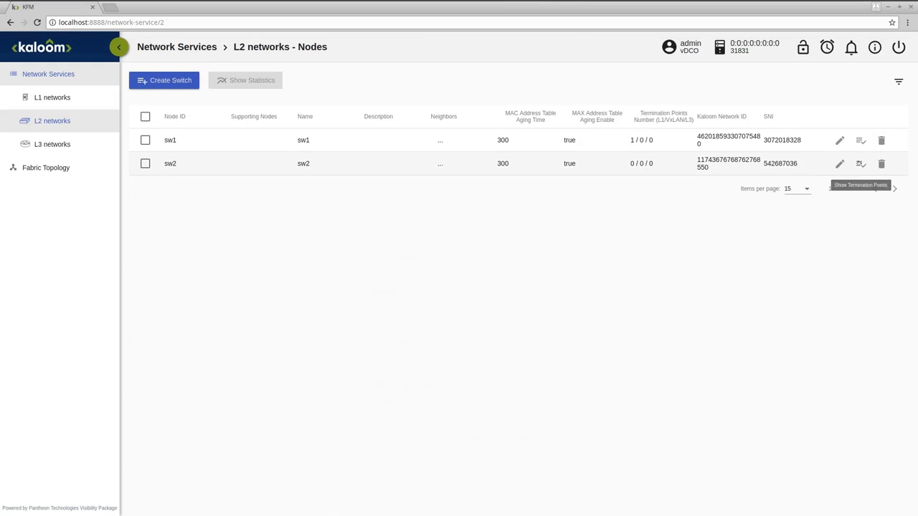
Step: Attach 1_UUID-0-29 (tagged, VLAN 20) and 1_UUID-0-48 (RAW encapsulation) to sw2
left_click(861, 164)
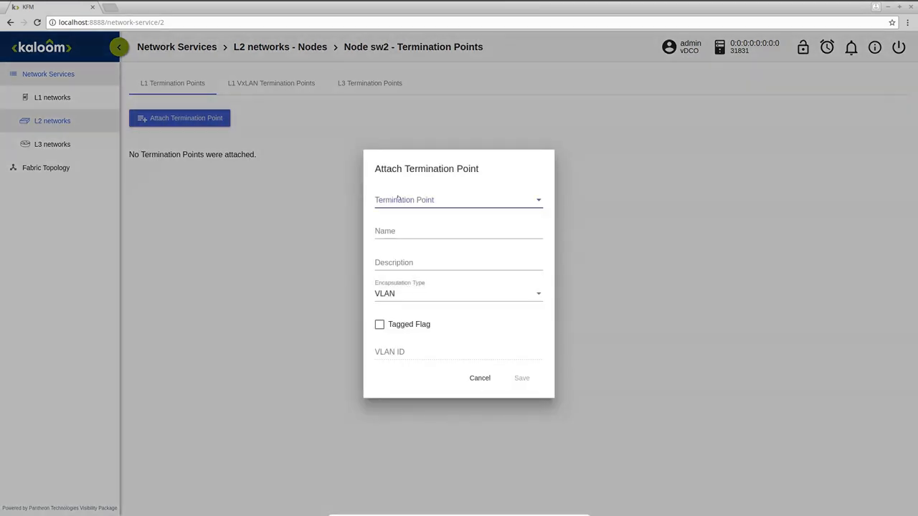
left_click(458, 200)
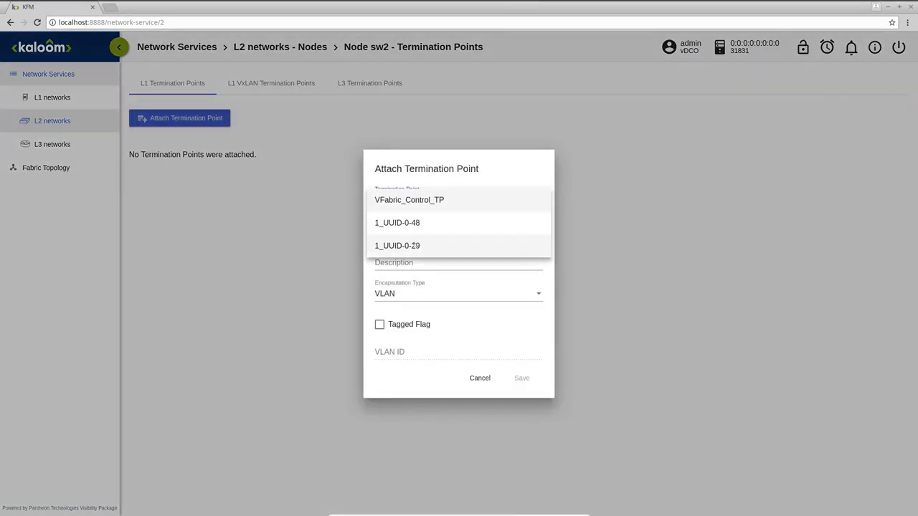
left_click(397, 245)
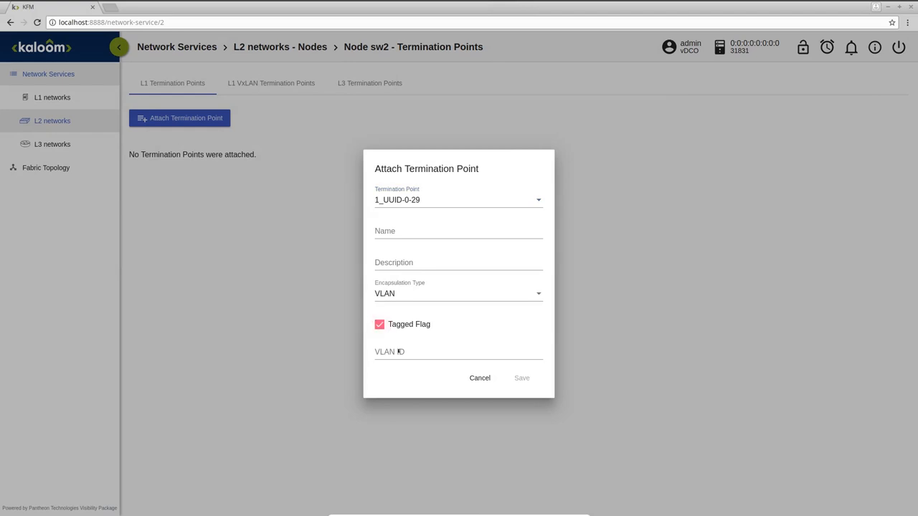
type("20")
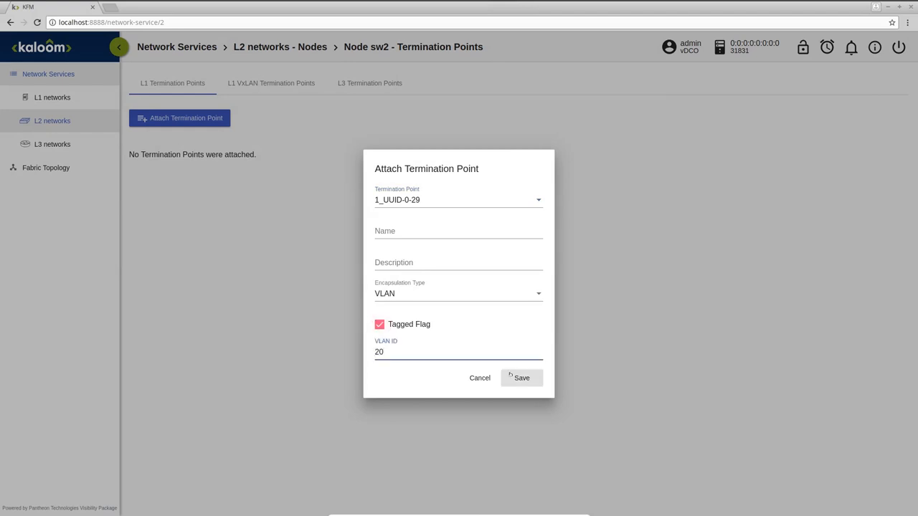
left_click(521, 378)
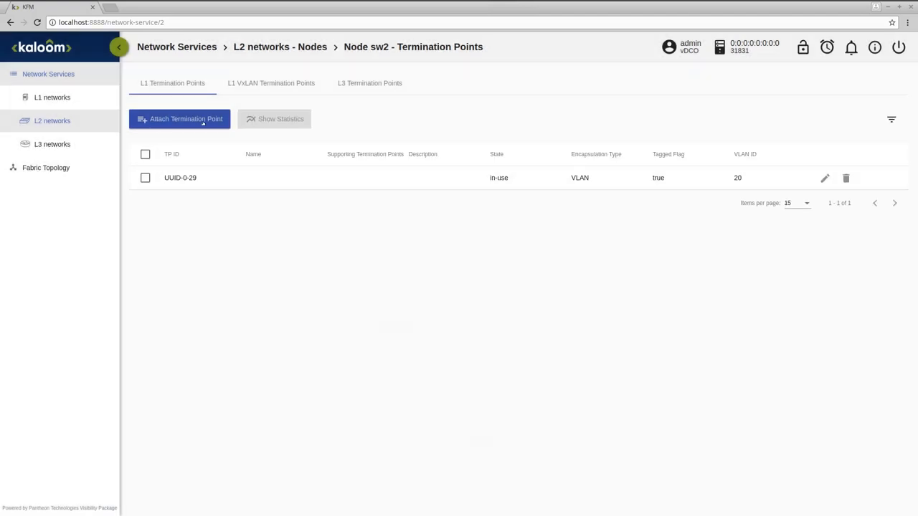
left_click(179, 119)
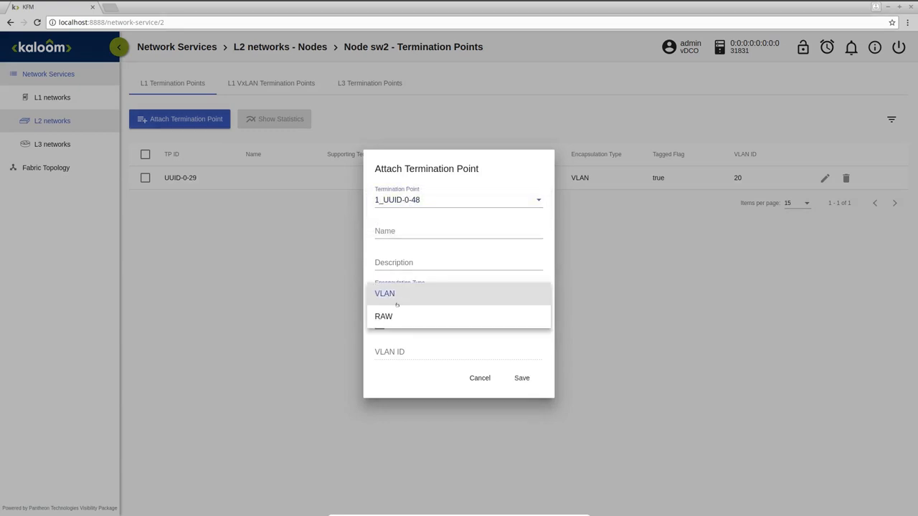
left_click(521, 378)
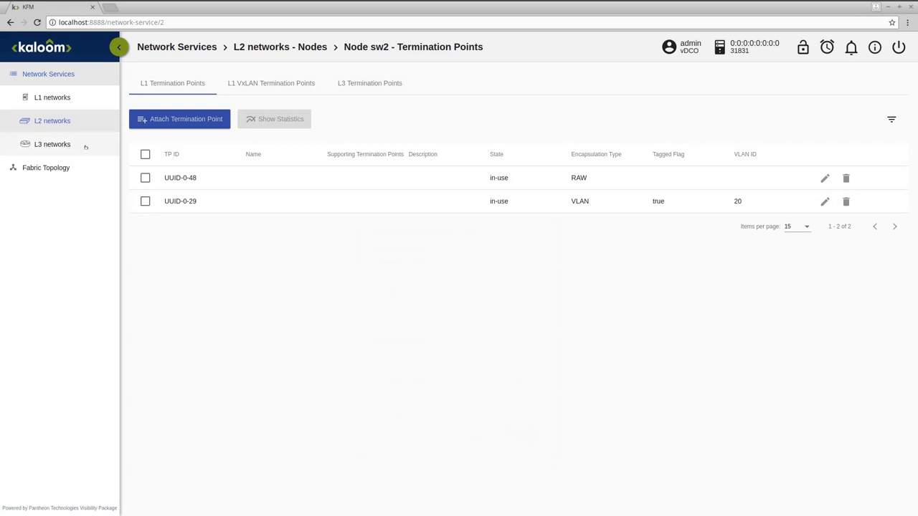
Step: Create an L3 router named 'r1'
left_click(51, 144)
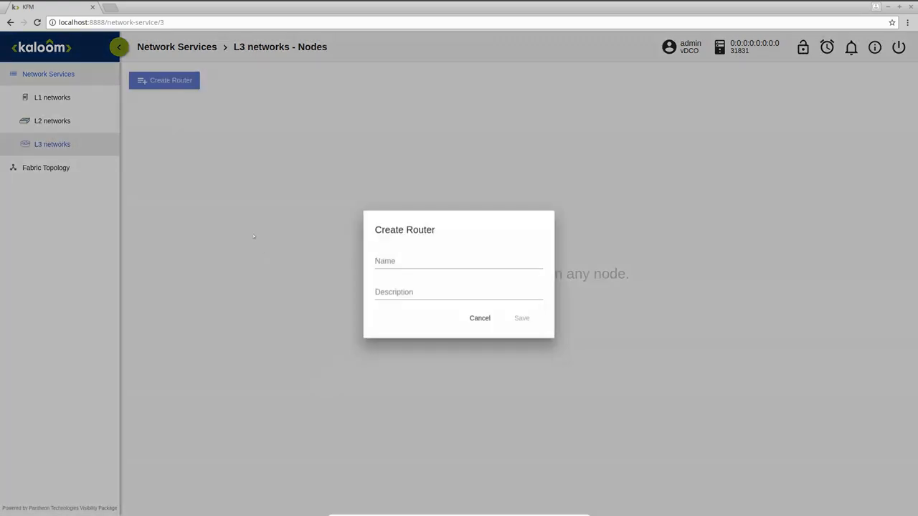
type("r1")
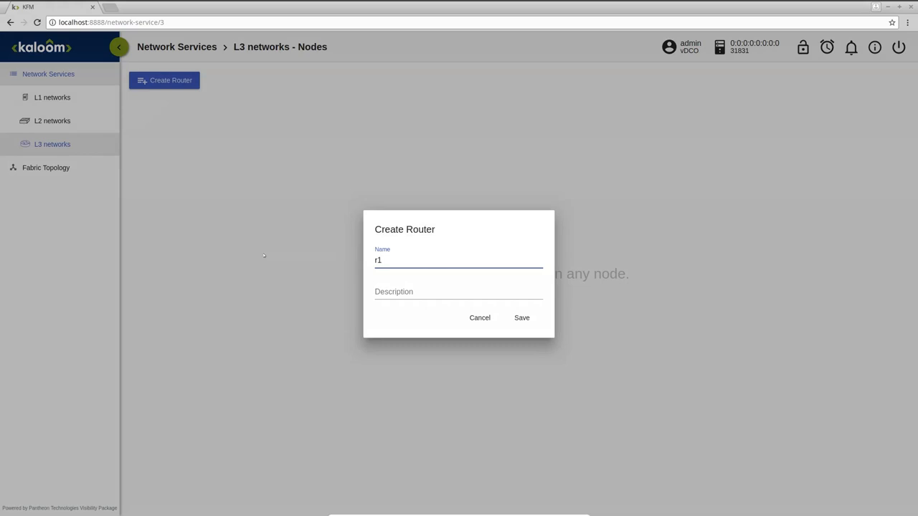
left_click(521, 318)
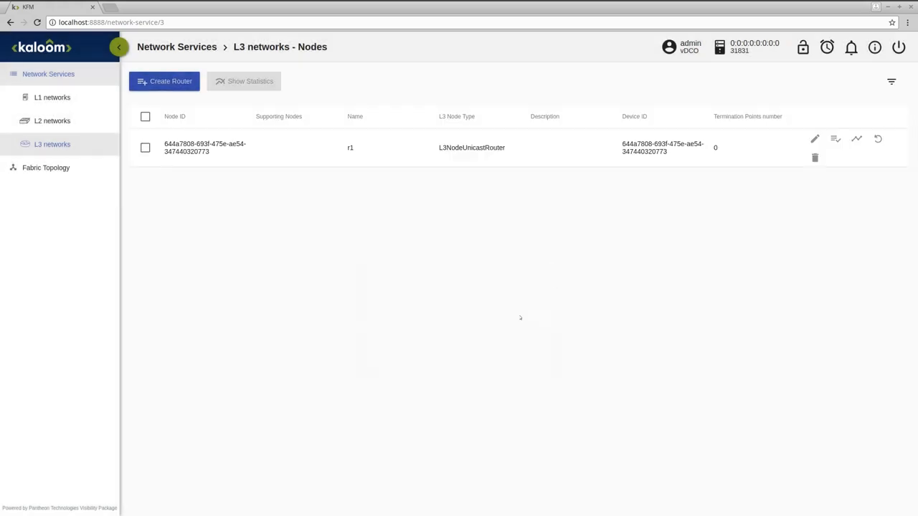
mouse_move(835, 138)
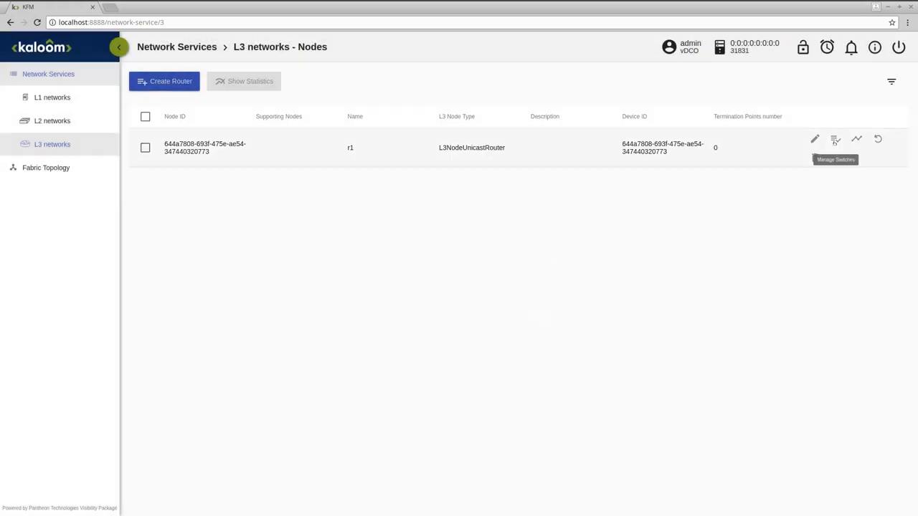
Step: Attach switches sw1 and sw2 to router r1
left_click(835, 139)
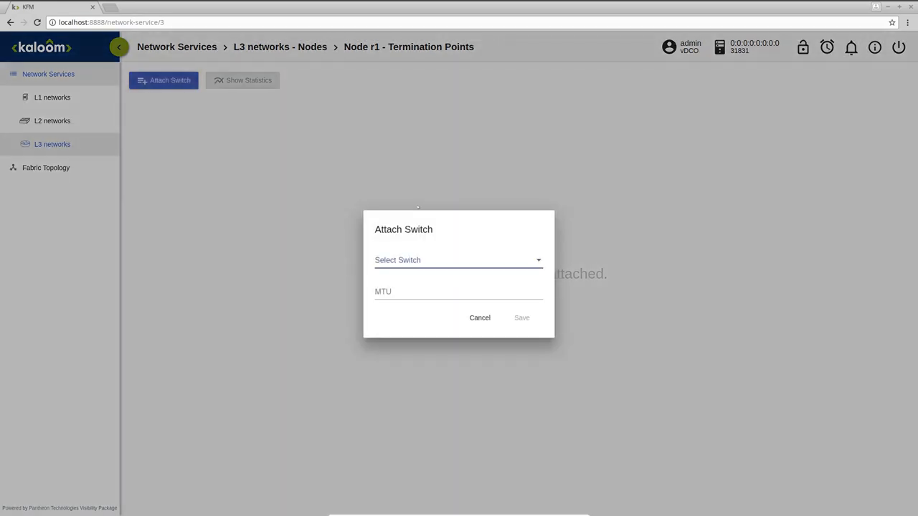
left_click(459, 260)
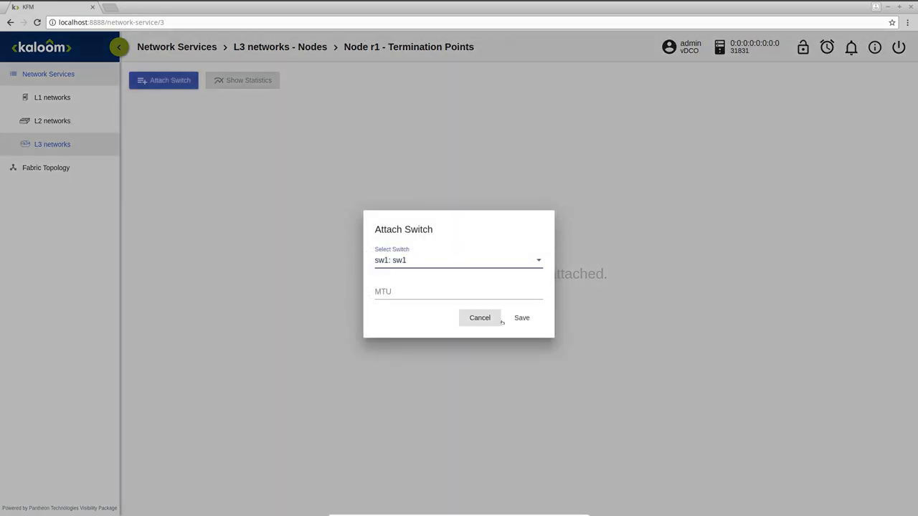
left_click(522, 318)
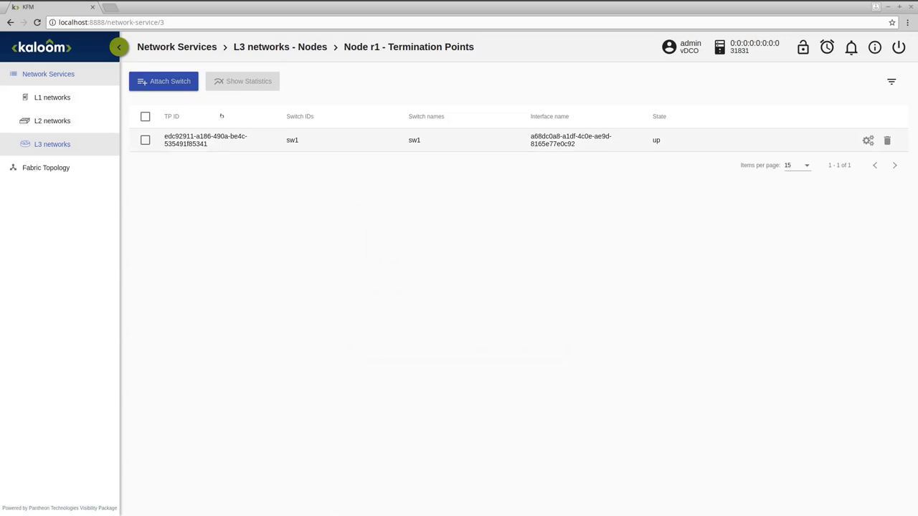
left_click(164, 81)
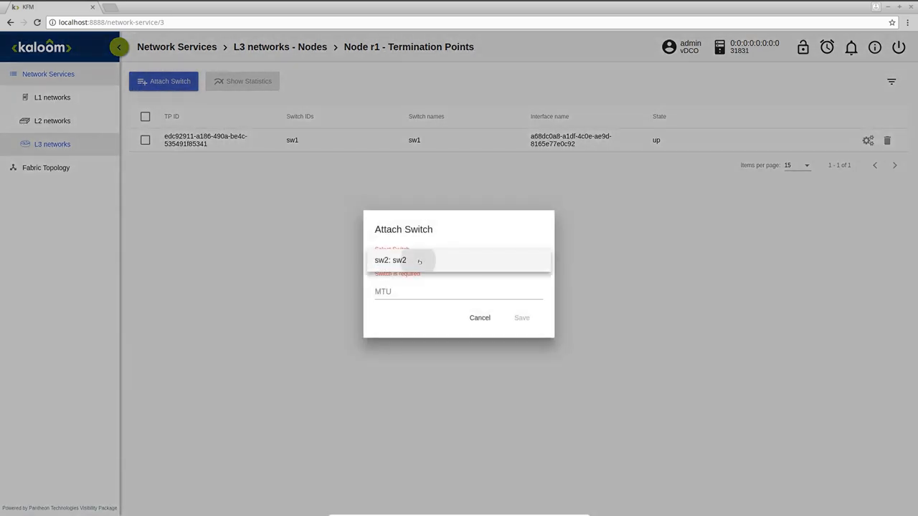
left_click(522, 318)
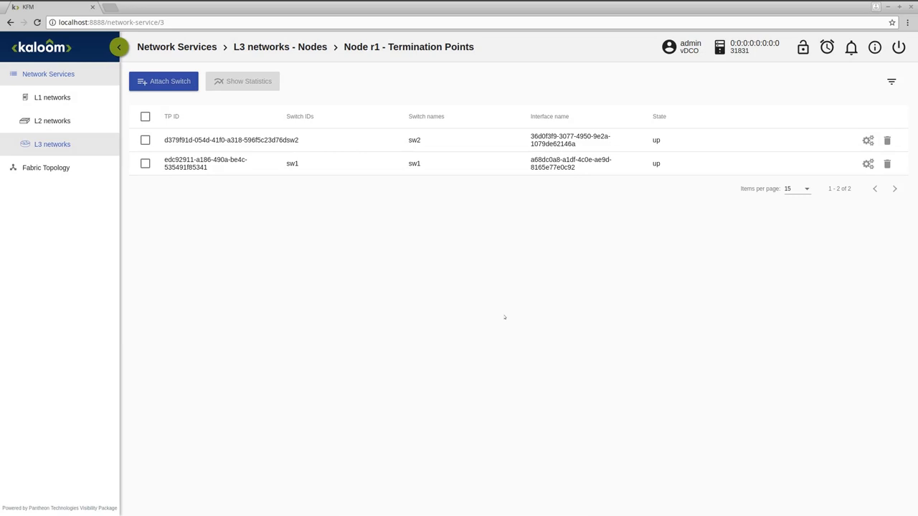
left_click(280, 47)
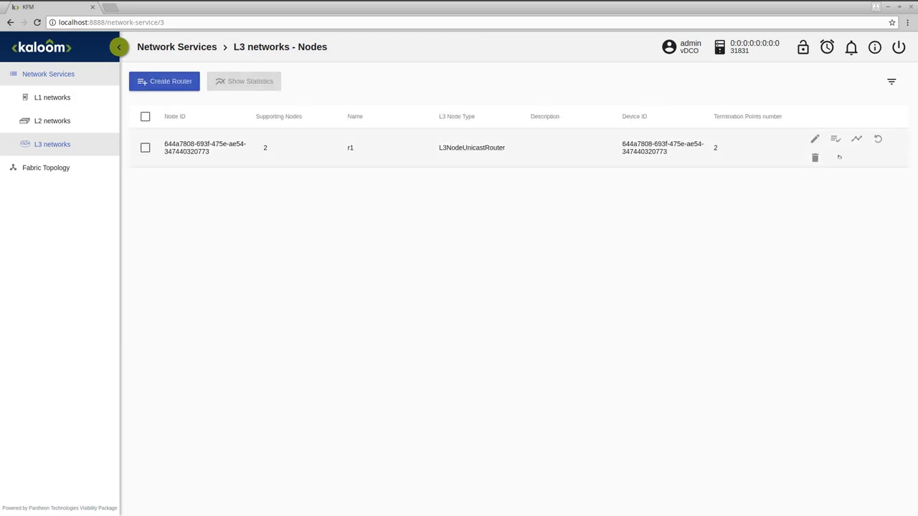
Step: View router r1's two routing interfaces, then log out of KFM
left_click(836, 139)
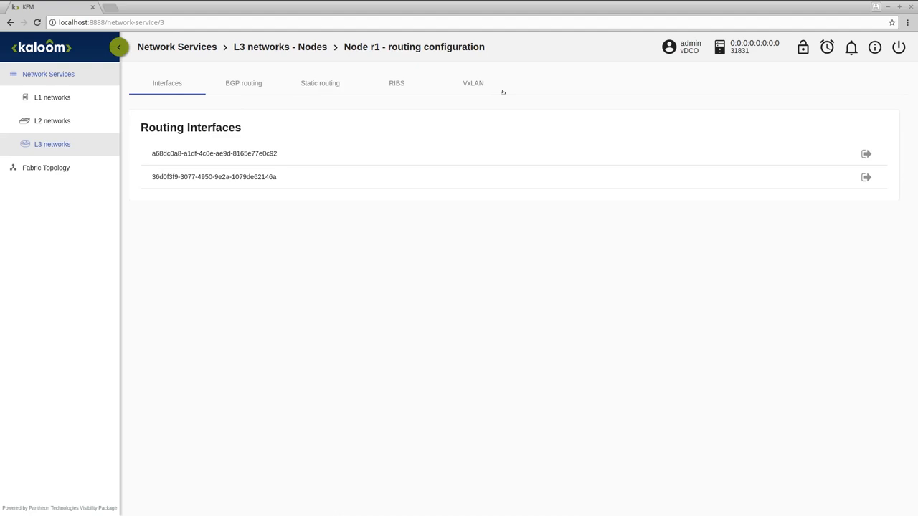
left_click(45, 167)
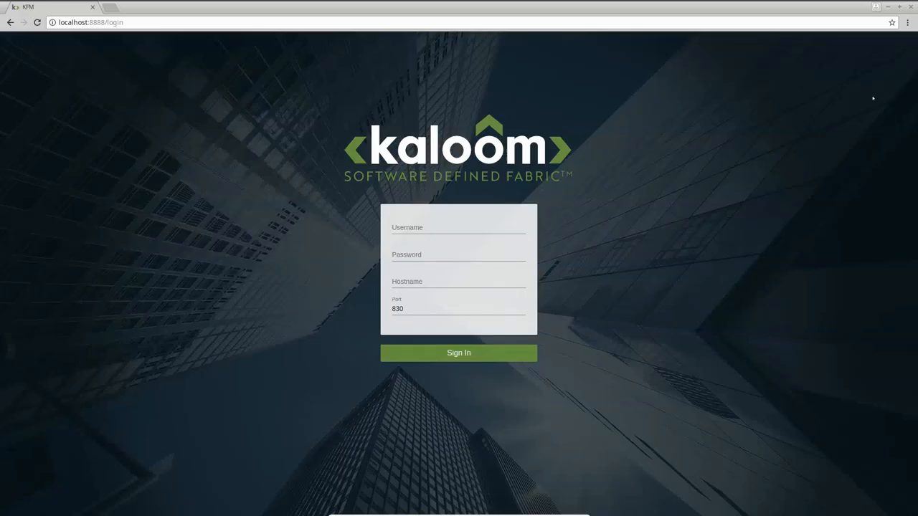
mouse_move(452, 410)
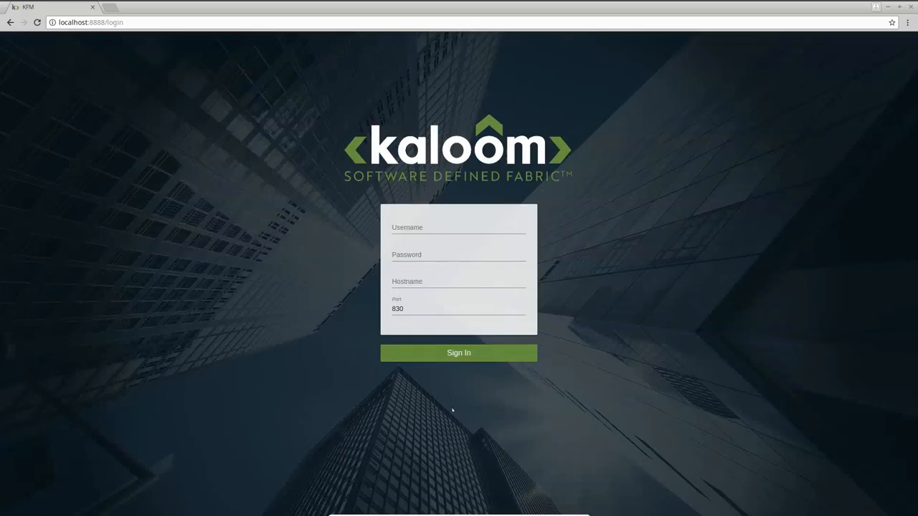